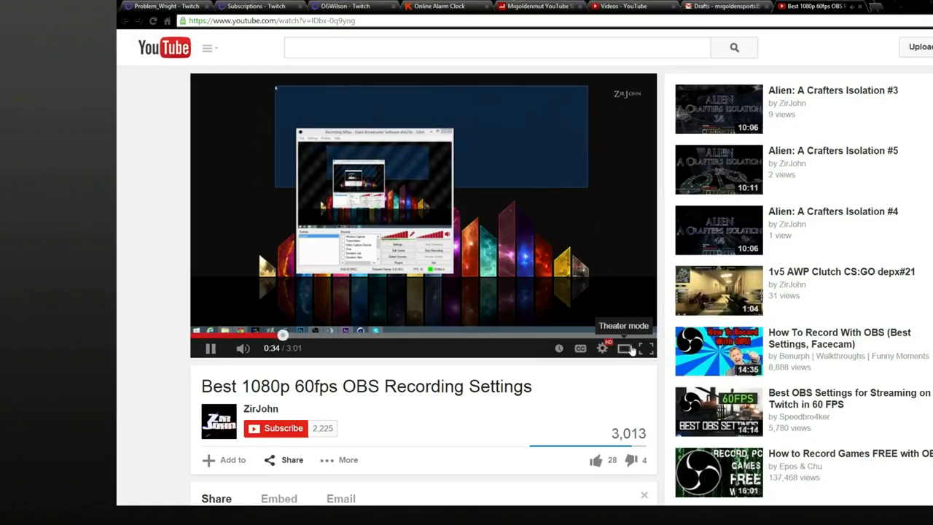
# - Switch the OBS recording settings video into YouTube's wider theater view
pyautogui.click(623, 347)
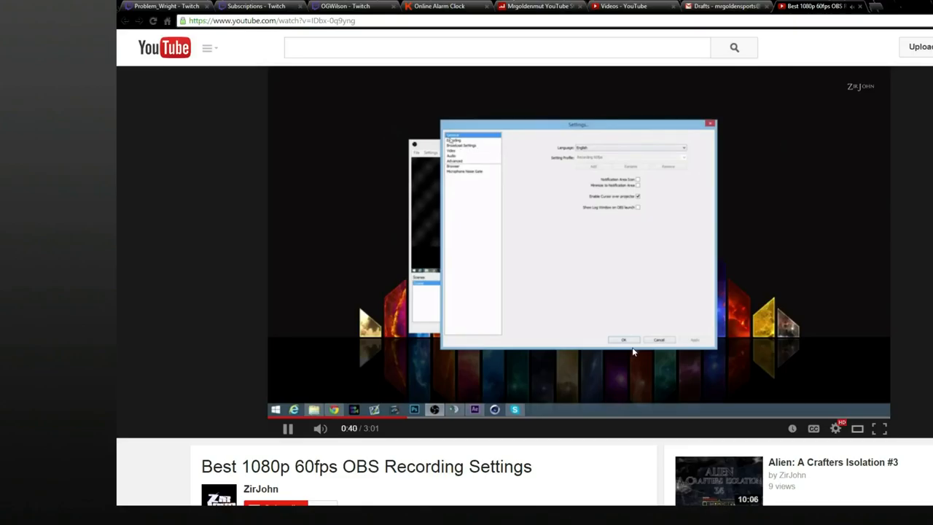
# - Pause and resume playback until the OBS video settings page with the resolution downscale list shows
pyautogui.click(453, 140)
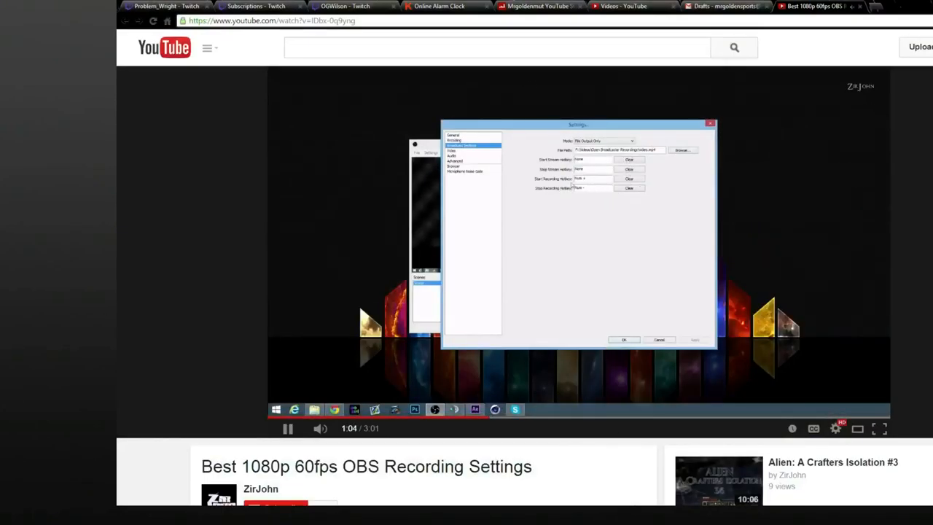
pyautogui.click(451, 155)
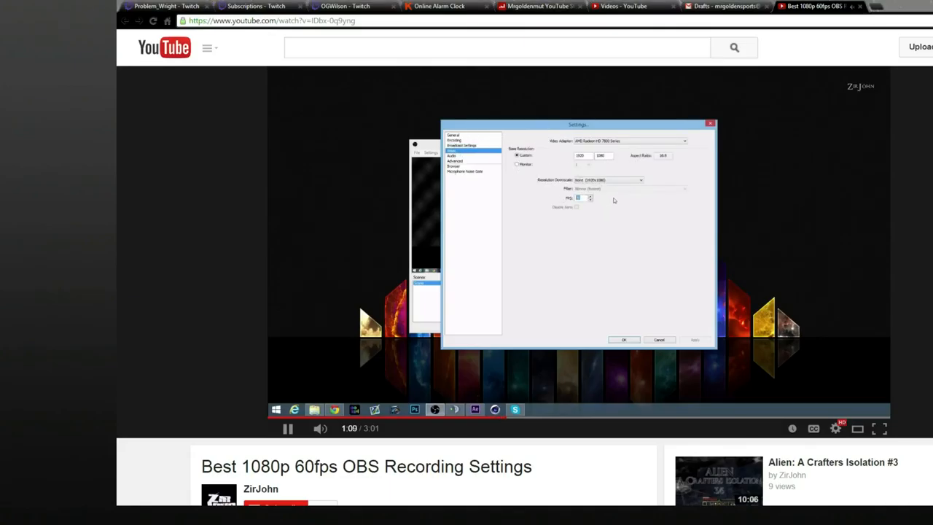
pyautogui.click(640, 181)
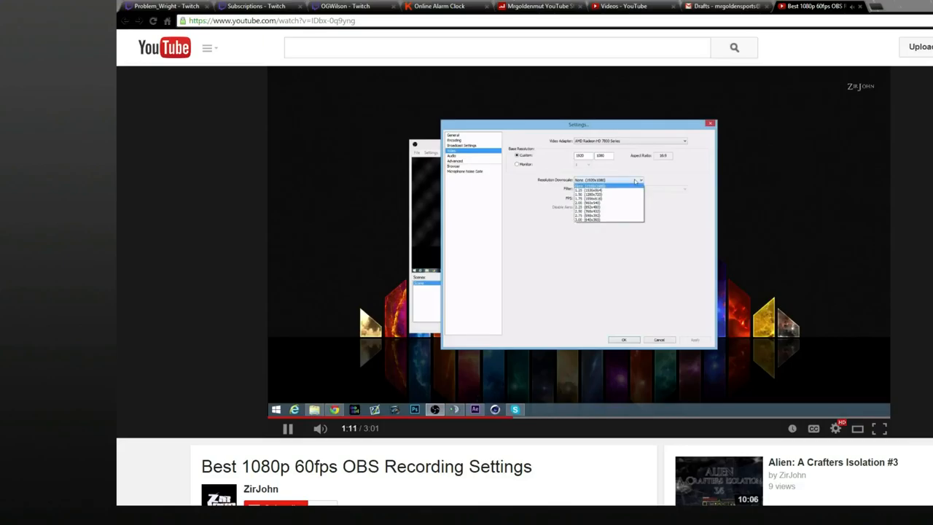